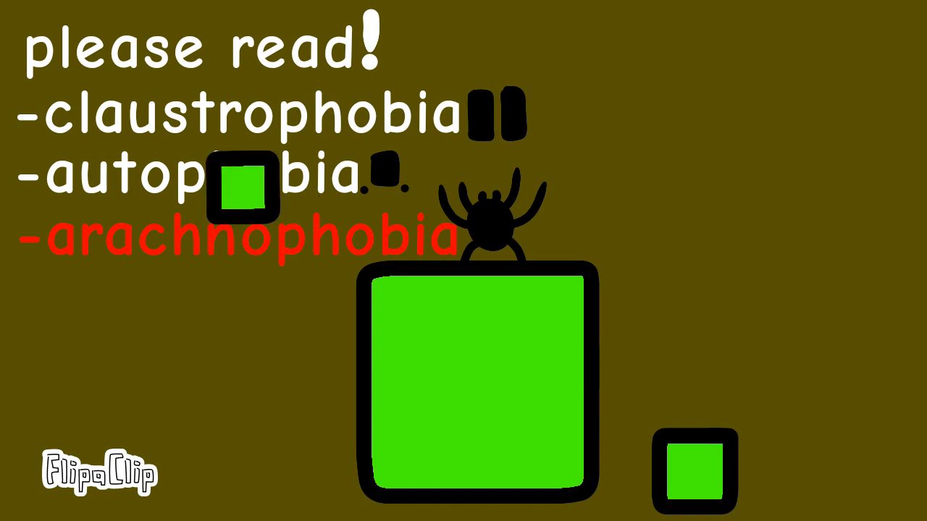
{"action": "left_click_drag", "start_coordinate": [242, 192], "coordinate": [253, 239]}
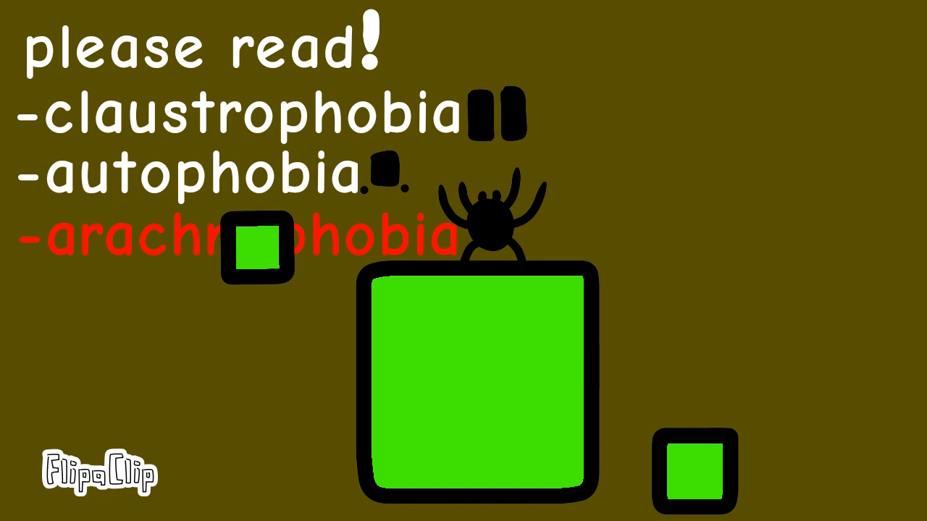